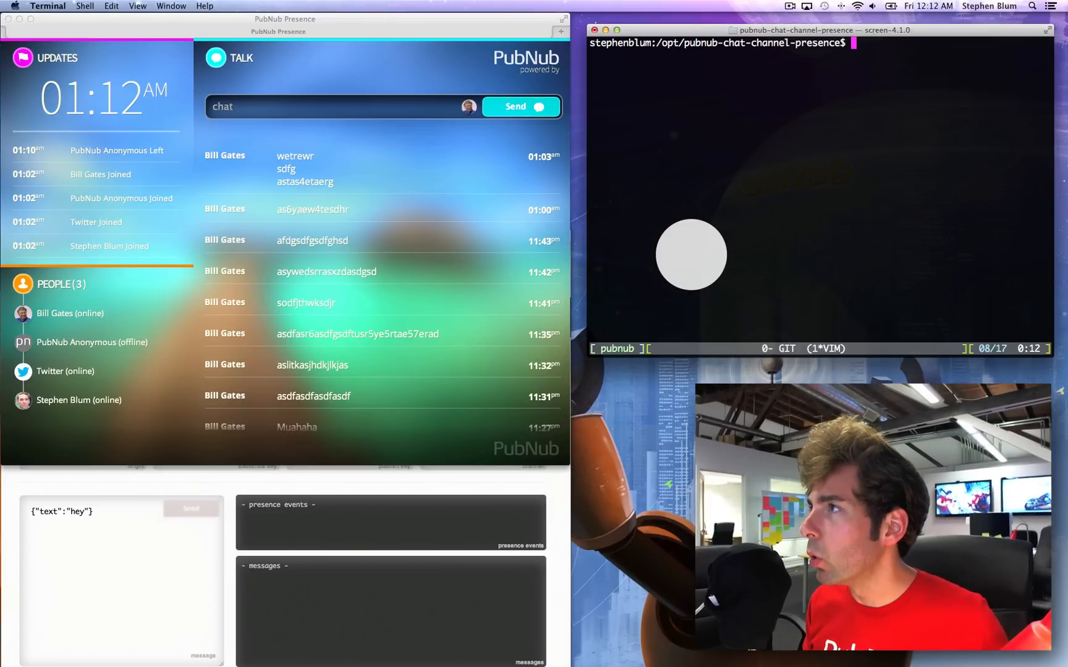
# Open the chat file in vi and highlight the 'pubnub-chat-demo-channel' string
pyautogui.write('vi chat')
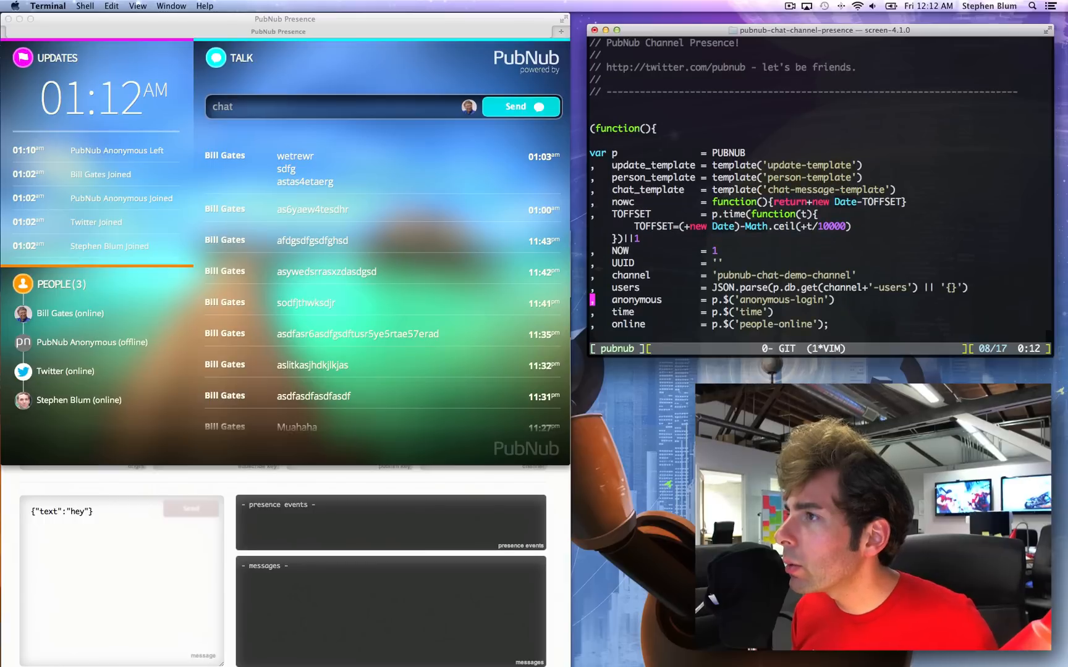
pyautogui.press('v')
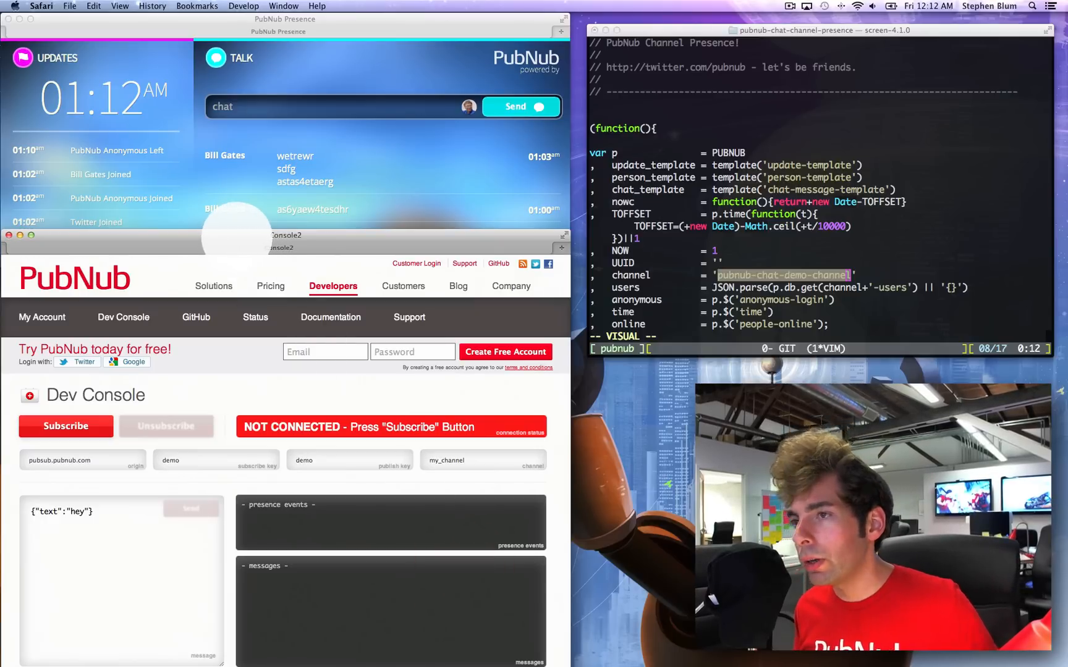
# Subscribe the Dev Console to 'pubnub-chat-demo-channel'
pyautogui.click(448, 460)
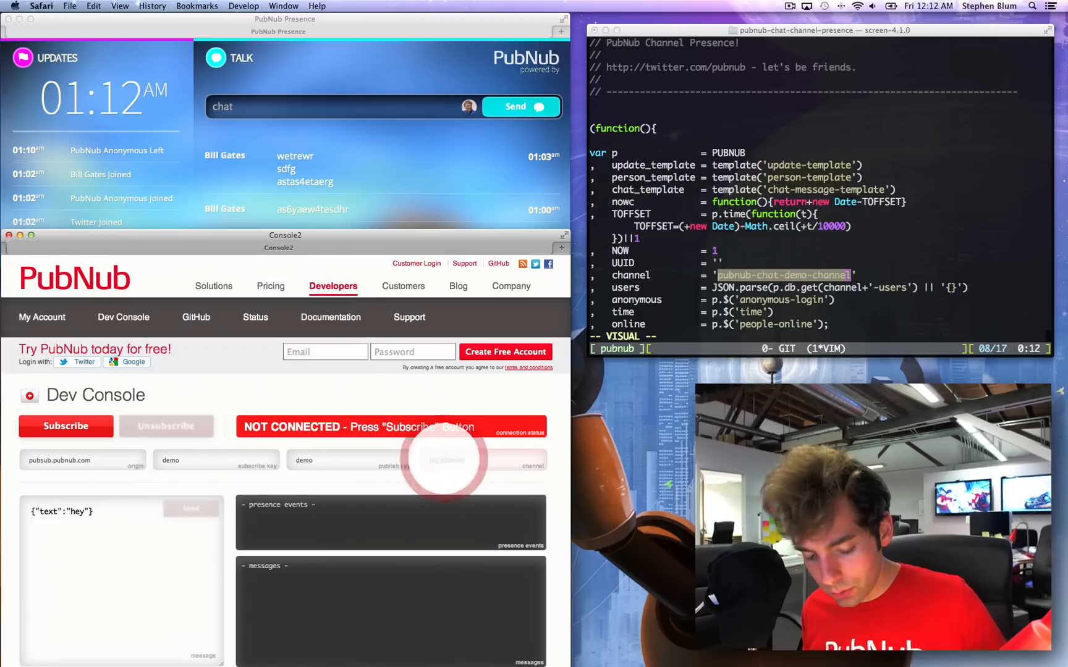
pyautogui.write('pubnub-chat-demo-channel')
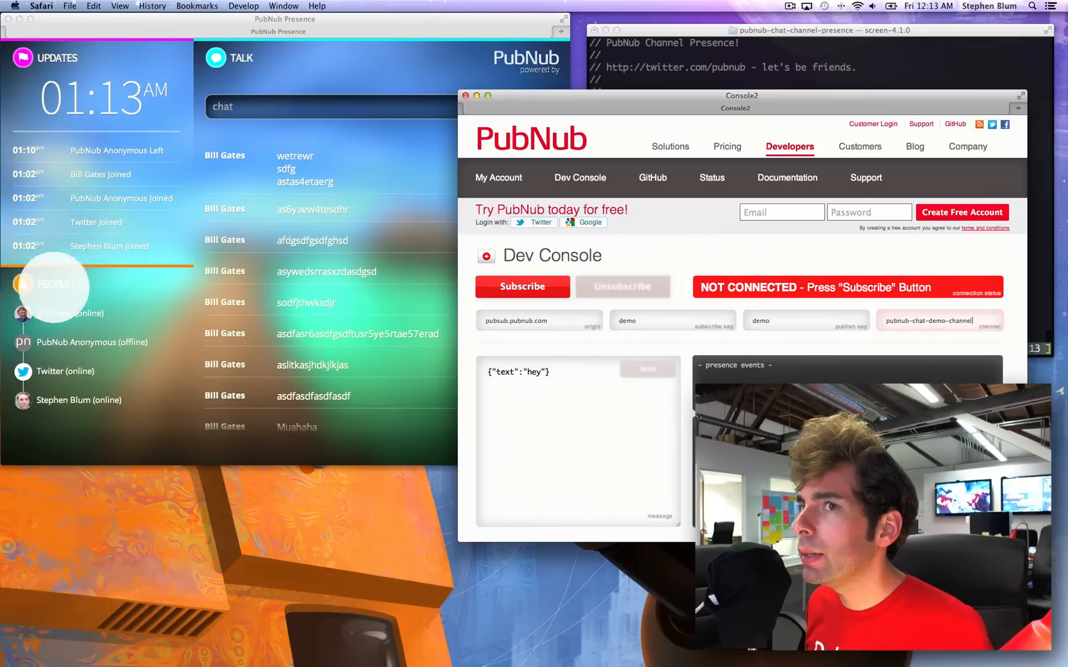
pyautogui.click(522, 286)
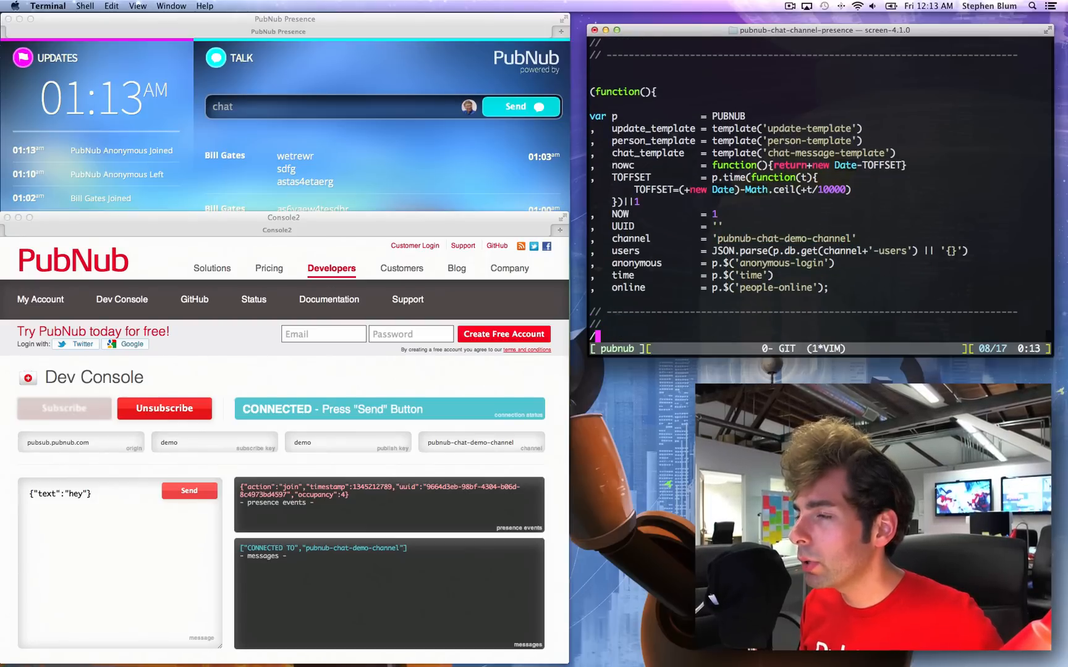
# Search for 'subscribe' and step through the channel and chat callback options
pyautogui.write('/s')
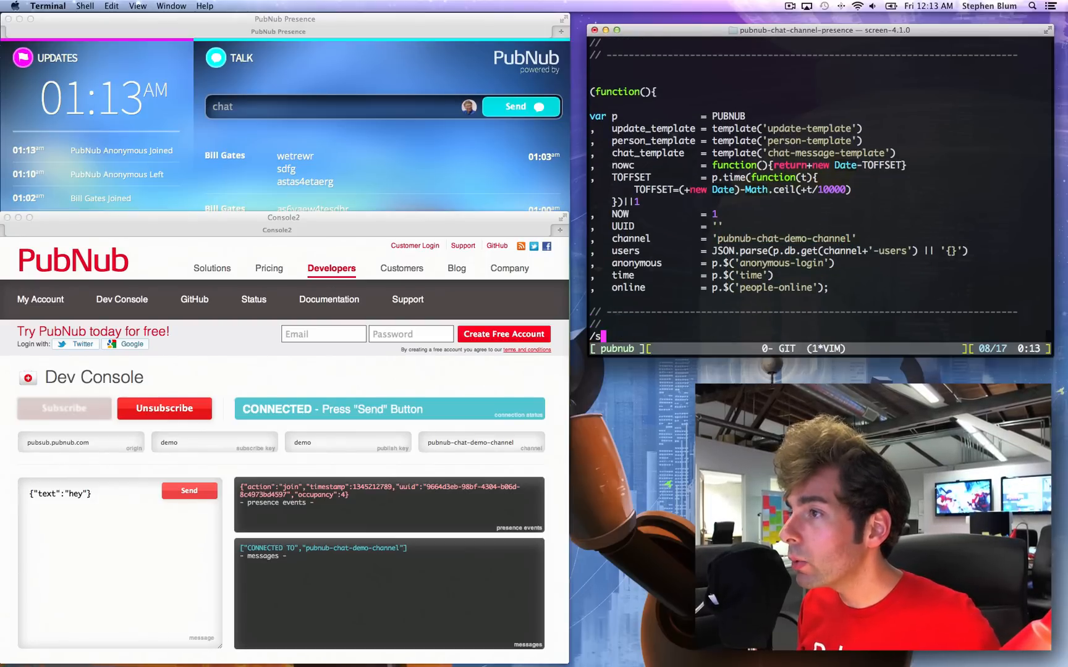
pyautogui.write('ubscu')
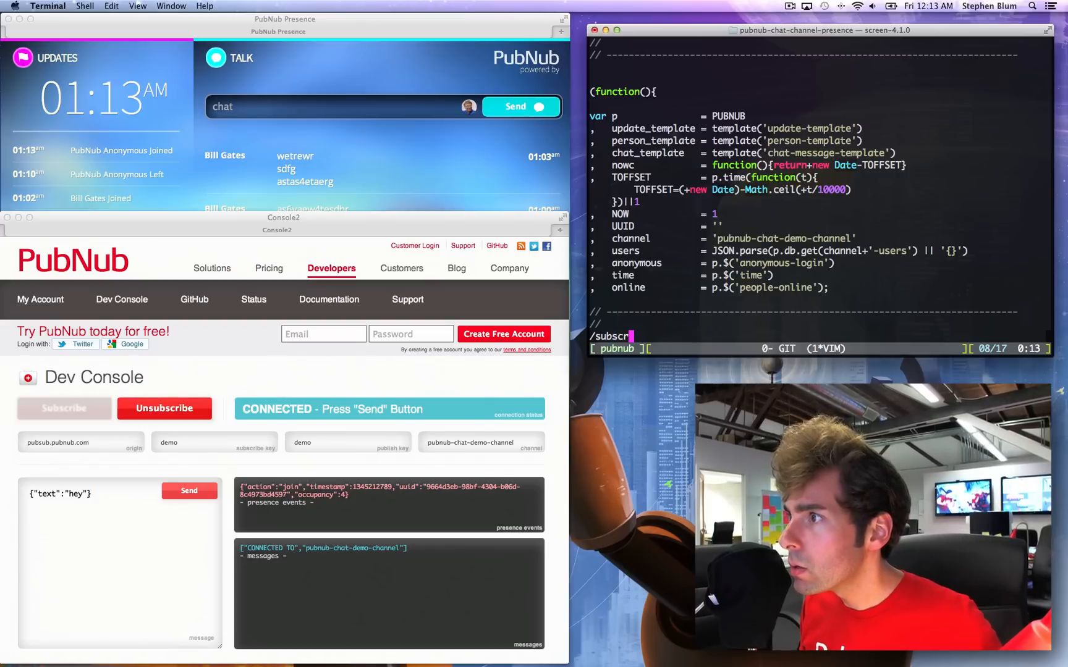
pyautogui.press('Backspace')
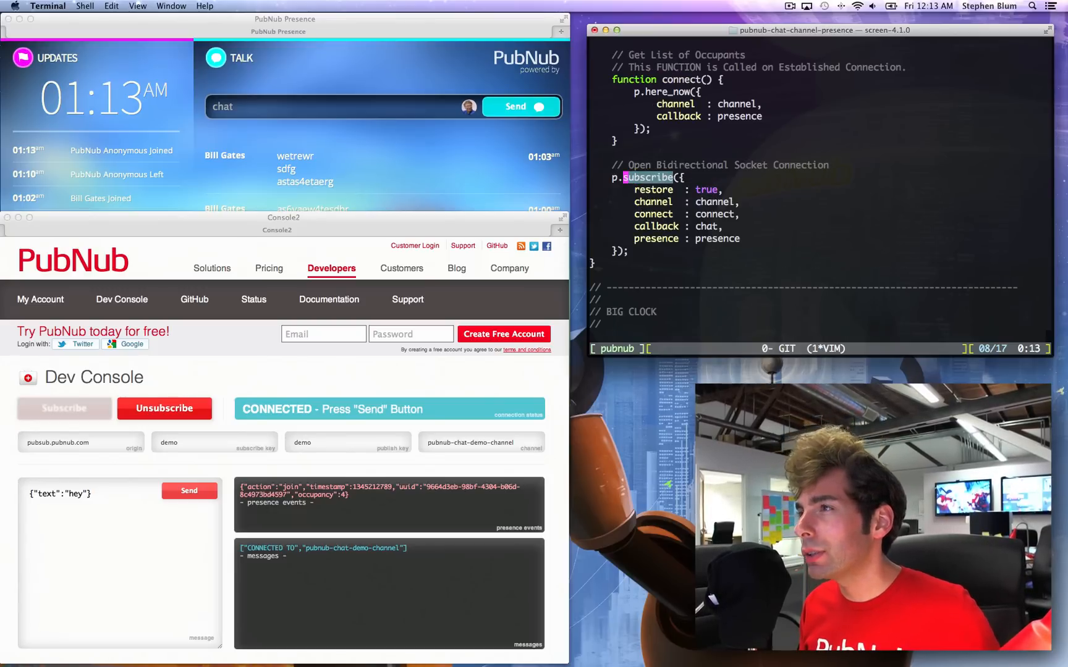
pyautogui.press('V')
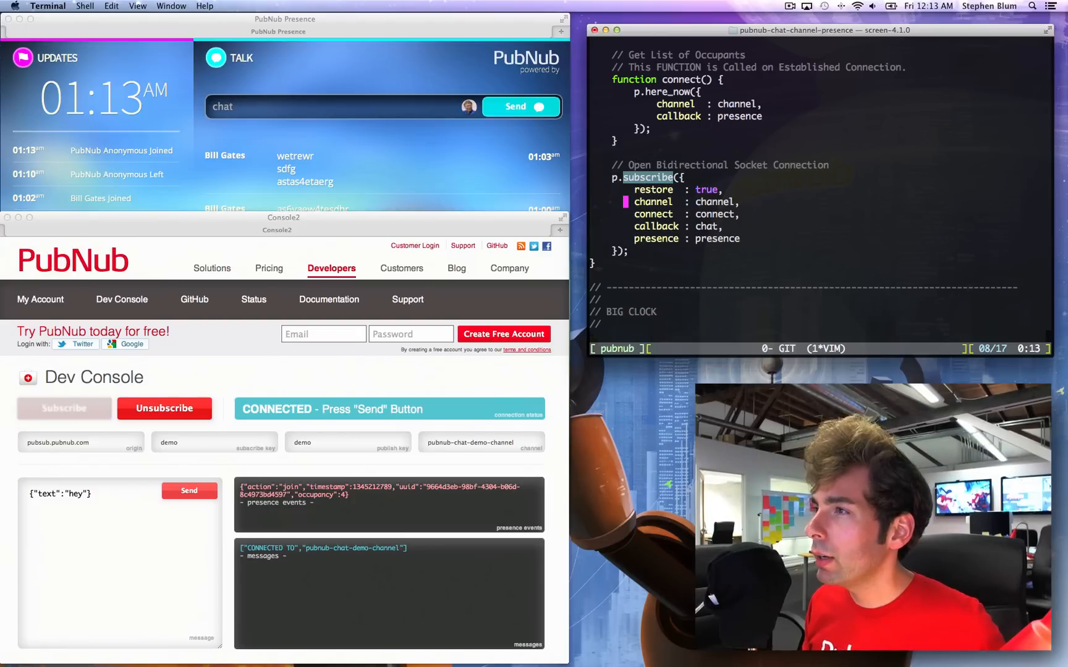
pyautogui.press('V')
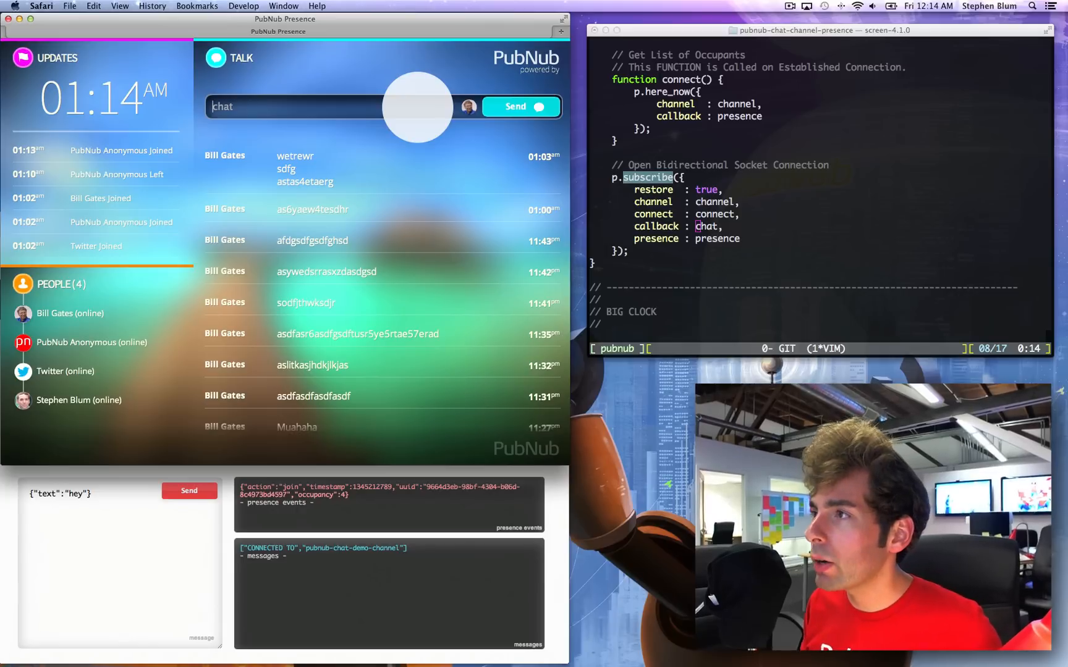
# Send the chat message 'flakdulkgahsjjtlkgj' from the Presence demo
pyautogui.write('flakdulkgahsjjtlkgj')
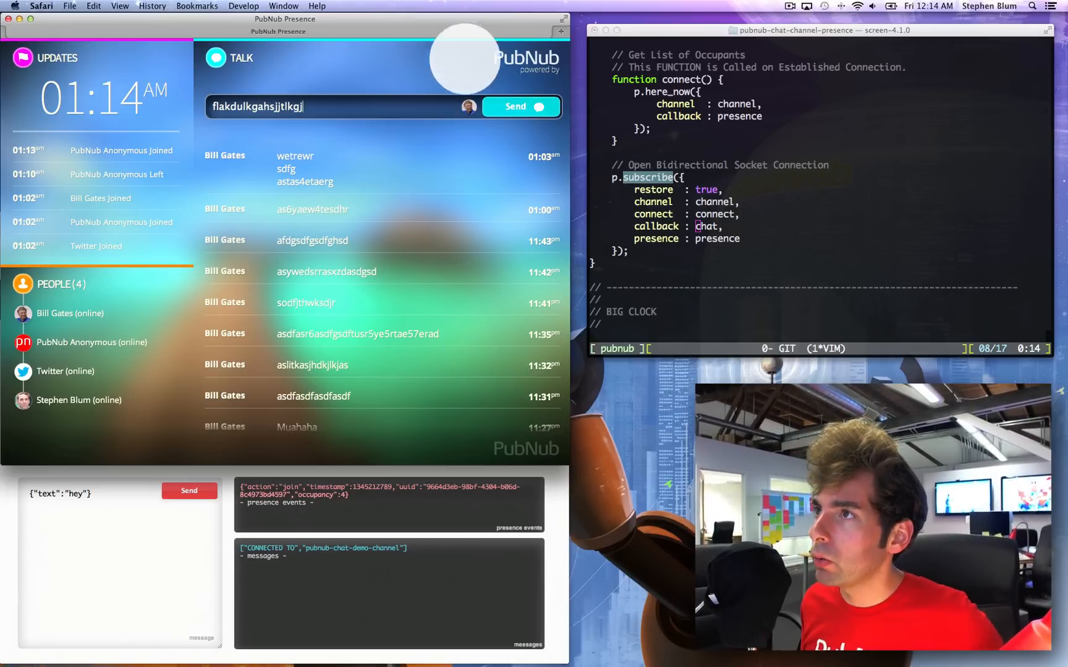
pyautogui.click(519, 106)
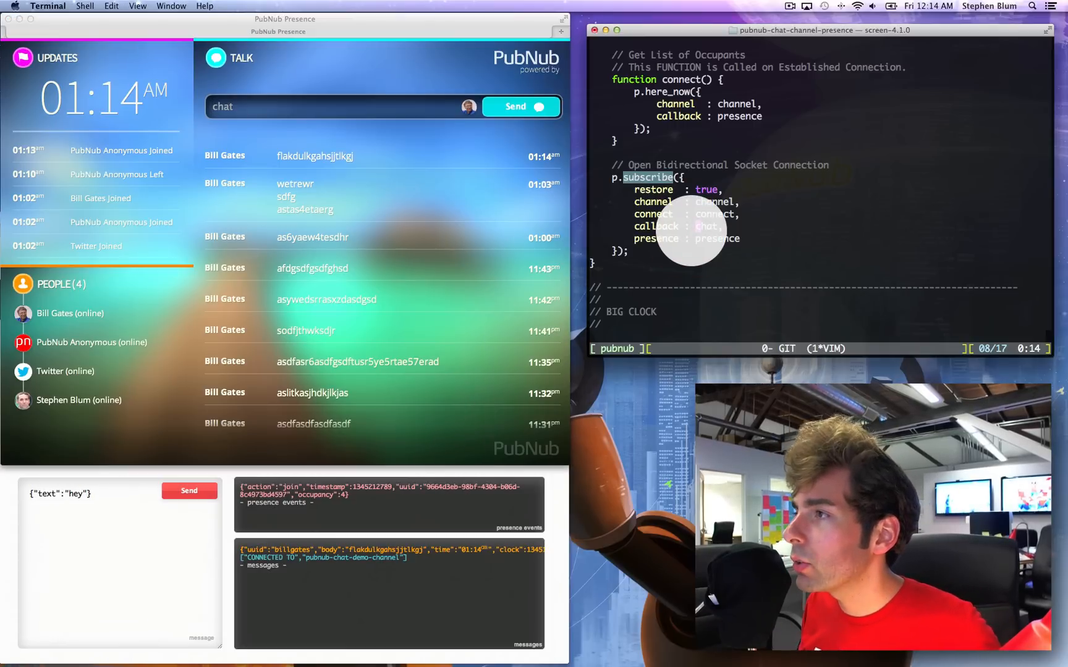
# Jump through 'presence' matches to the presence(details) definition and select details
pyautogui.press('V')
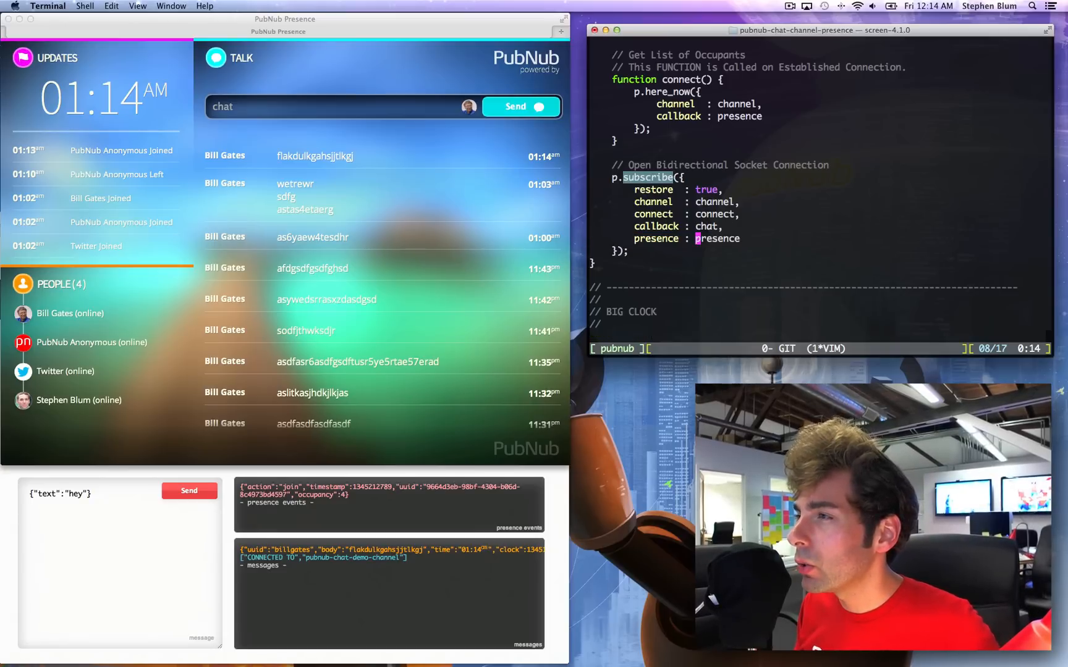
pyautogui.scroll(-3)
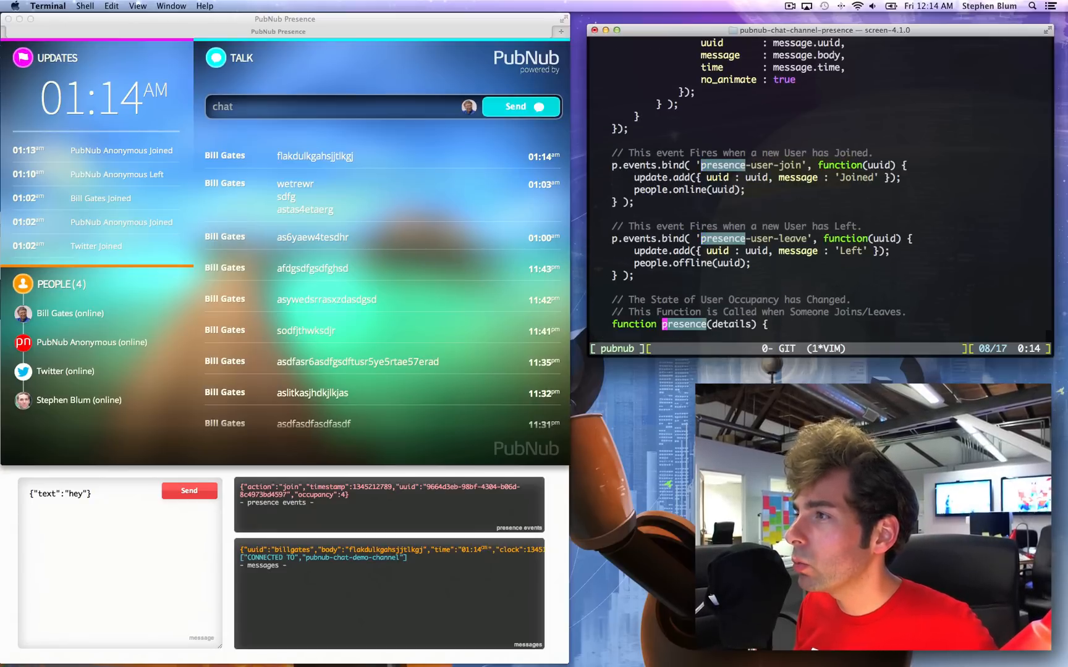
pyautogui.scroll(-3)
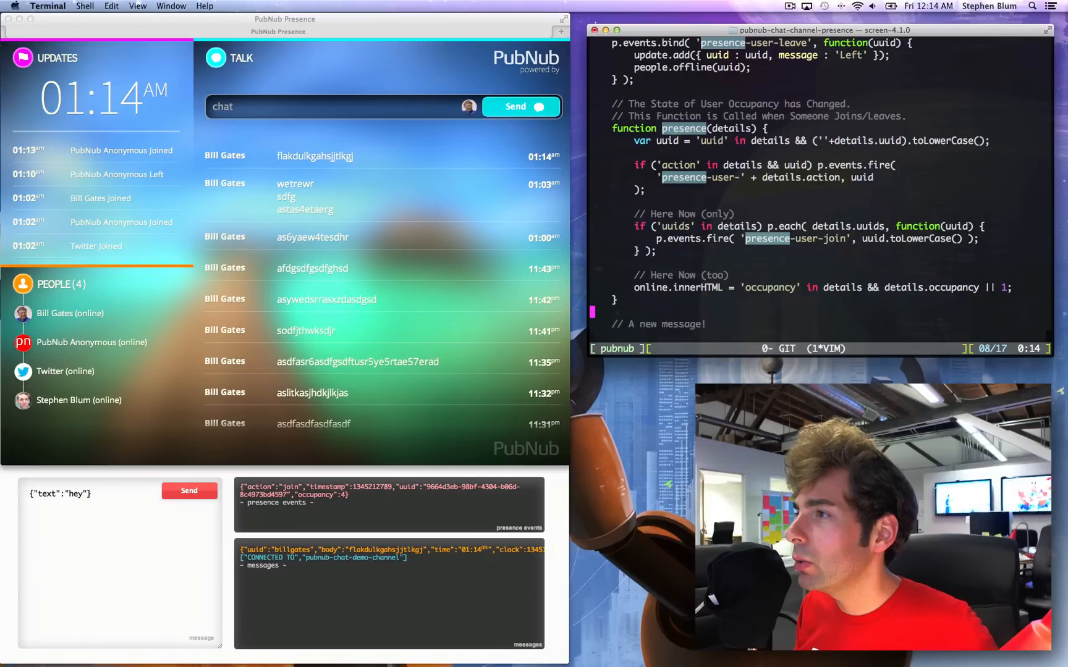
pyautogui.press('V')
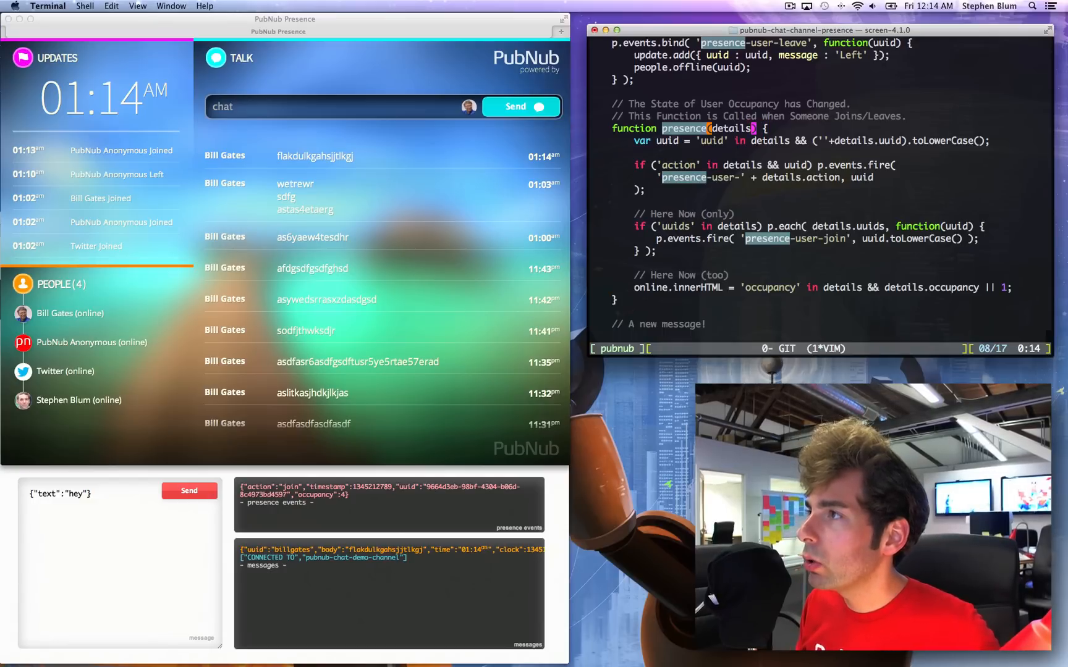
pyautogui.press('v')
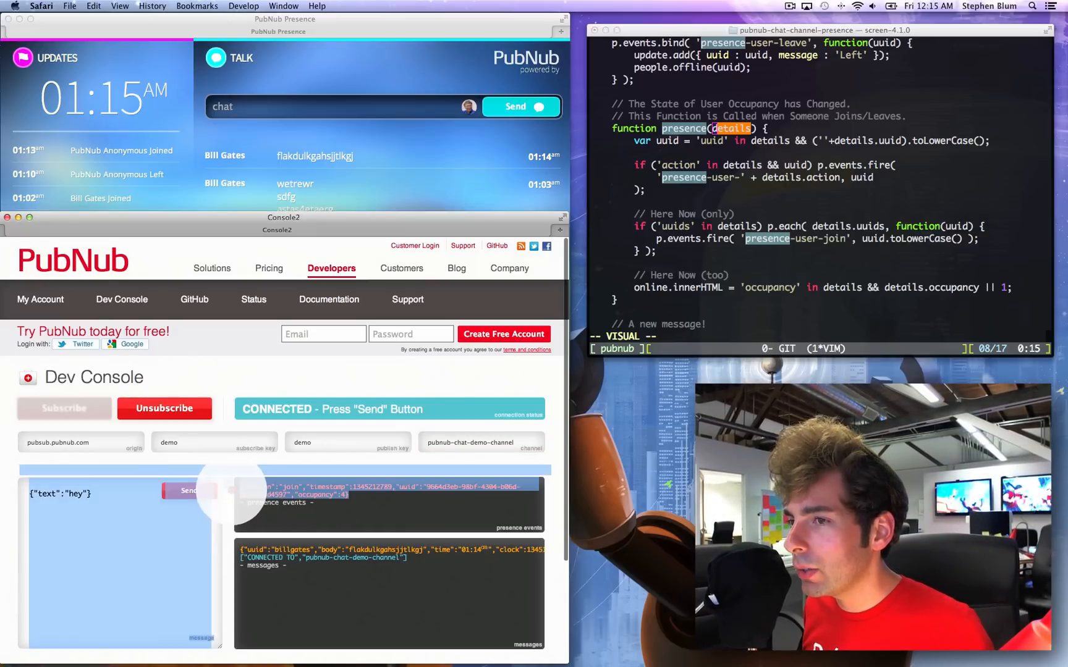
pyautogui.click(189, 491)
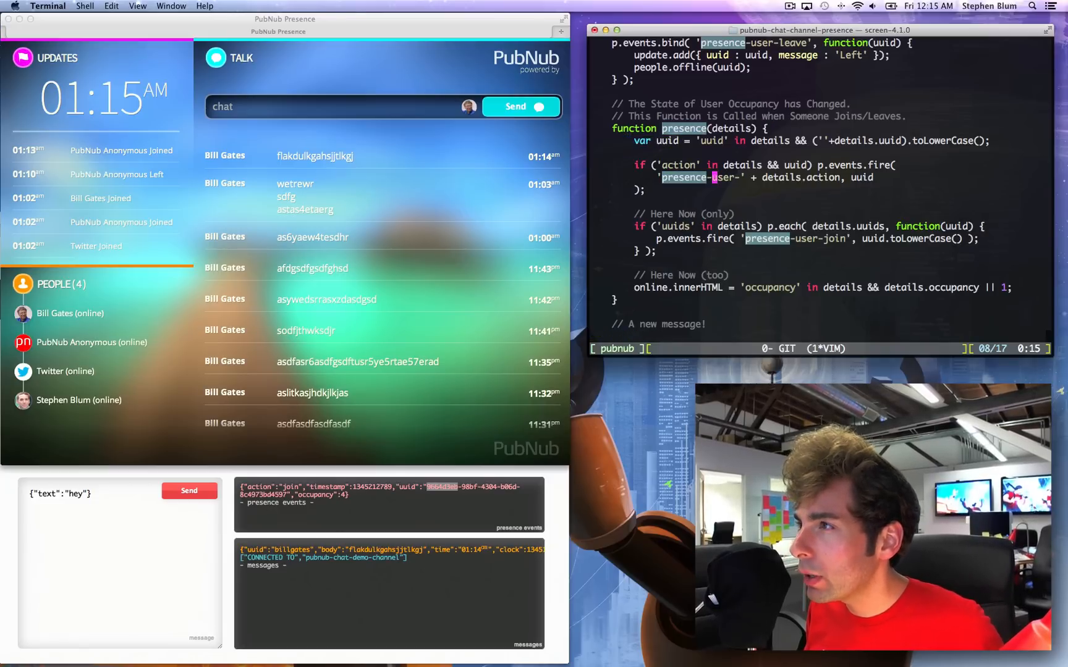
# Search for 'here' to reach the p.here_now call
pyautogui.write('/here')
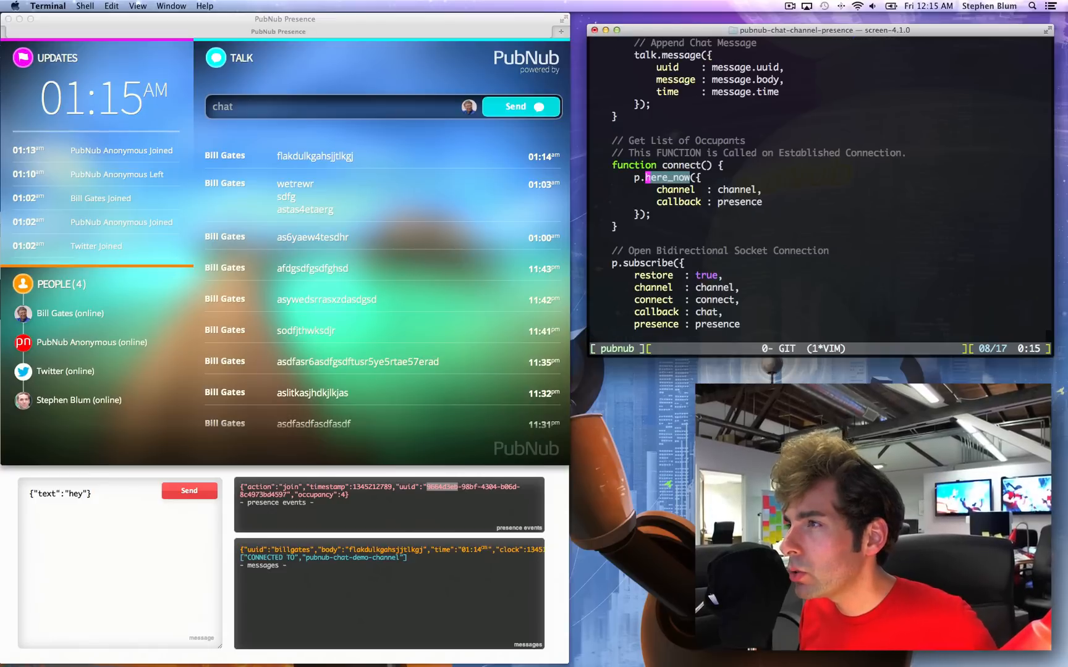
pyautogui.press('V')
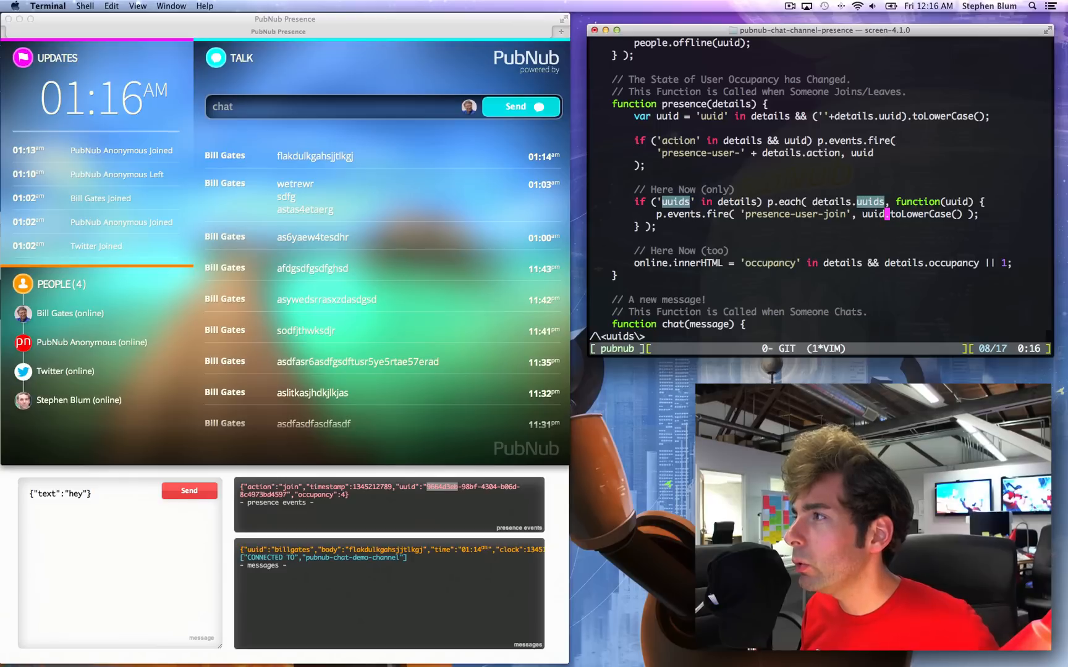
# Close the other user's demo session so Bill Gates leaves the channel
pyautogui.click(93, 305)
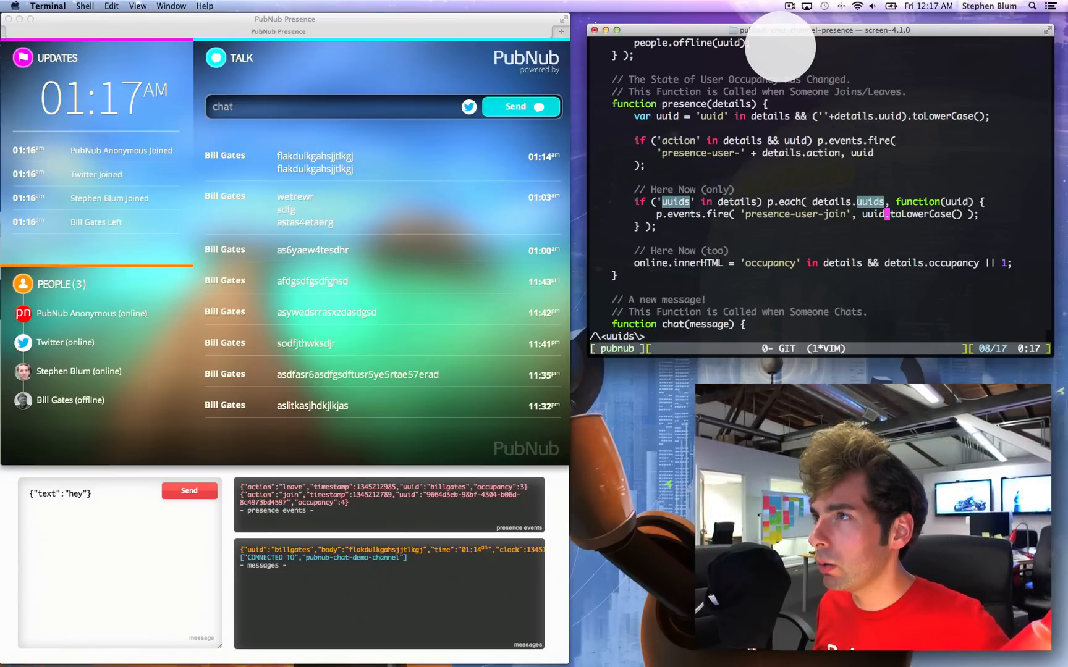
pyautogui.click(807, 6)
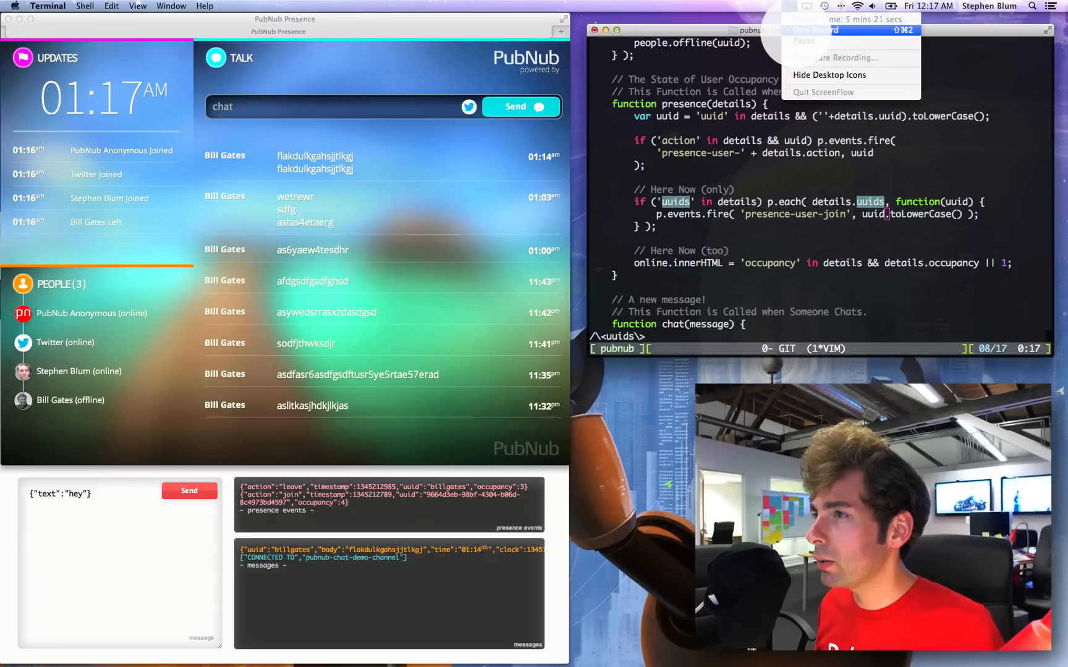